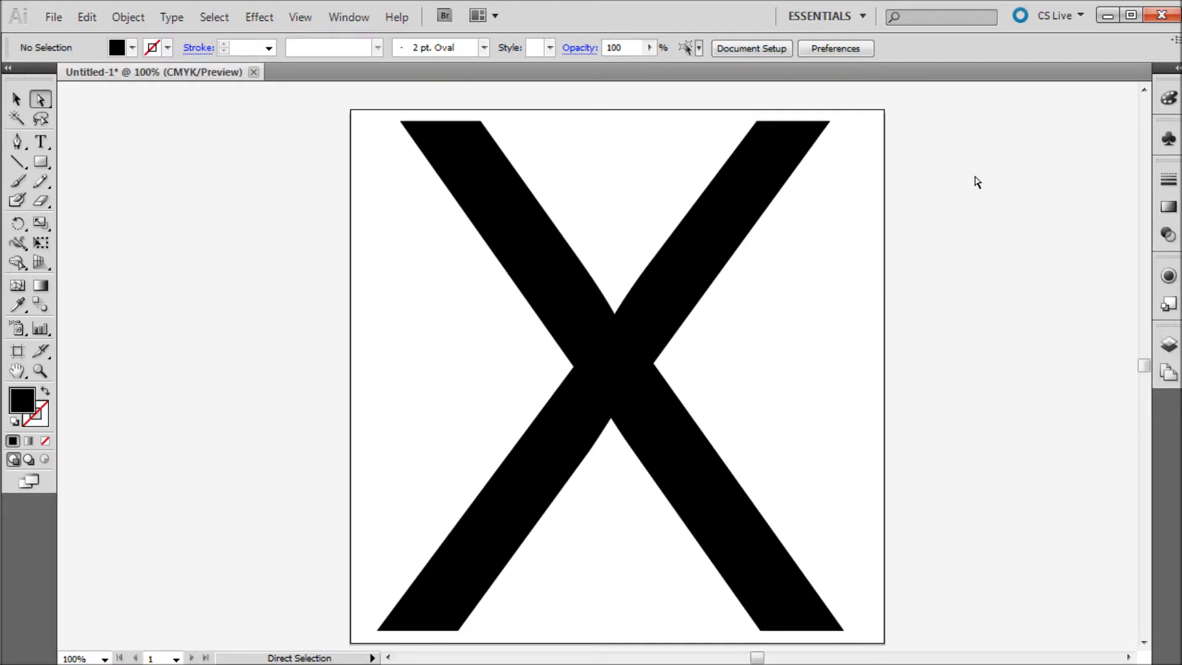
mouse_move(975, 181)
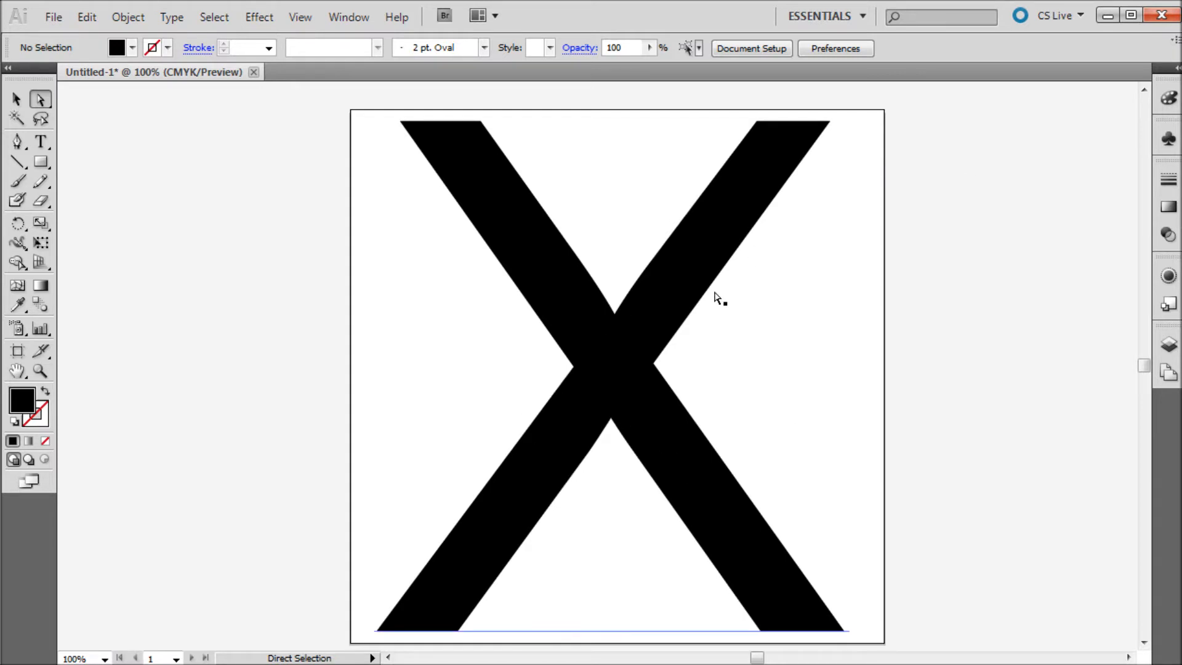
Step: Convert the large black Arial X from live text into outlined shapes via Create Outlines
left_click(42, 142)
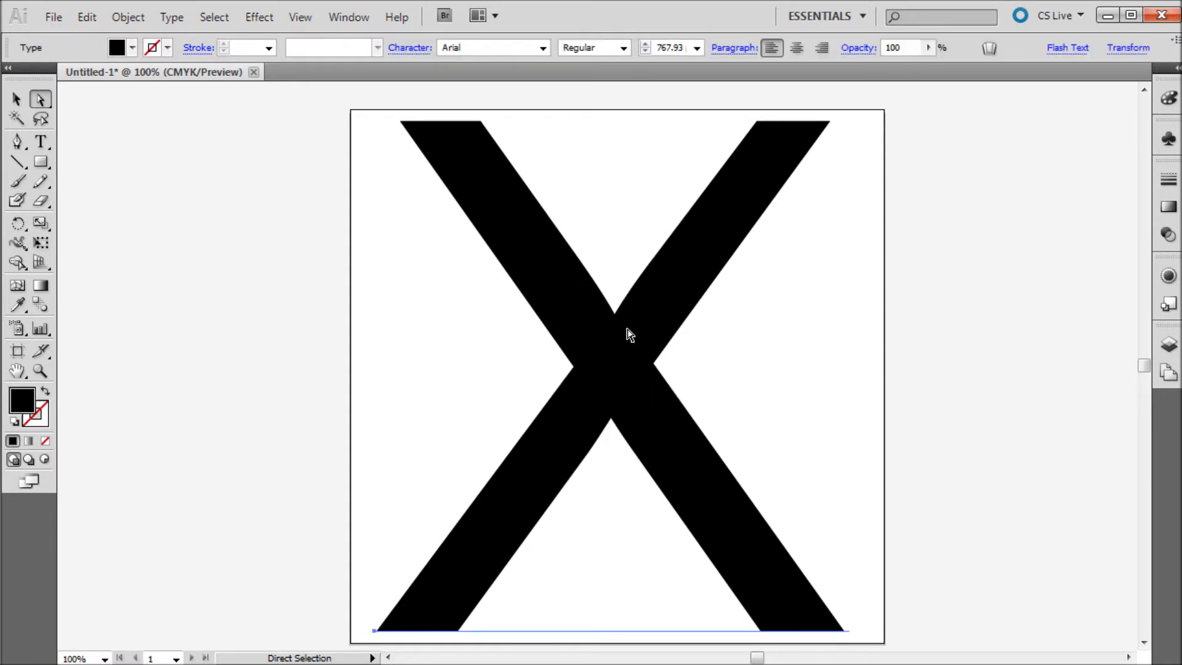
left_click(171, 16)
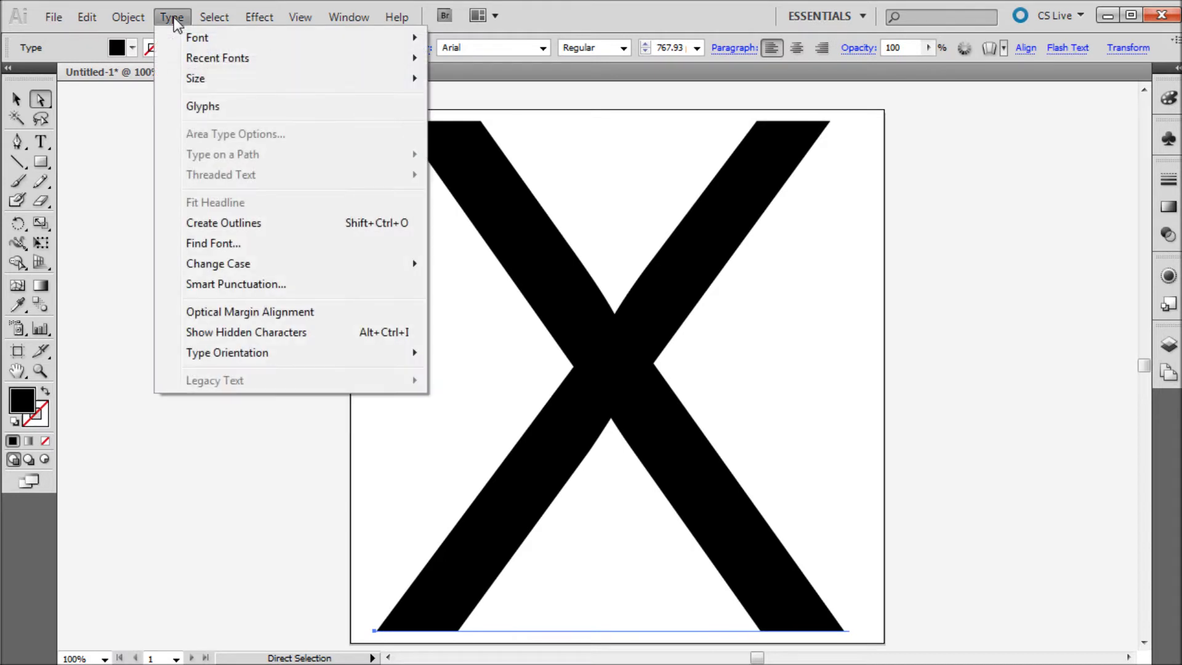
left_click(223, 223)
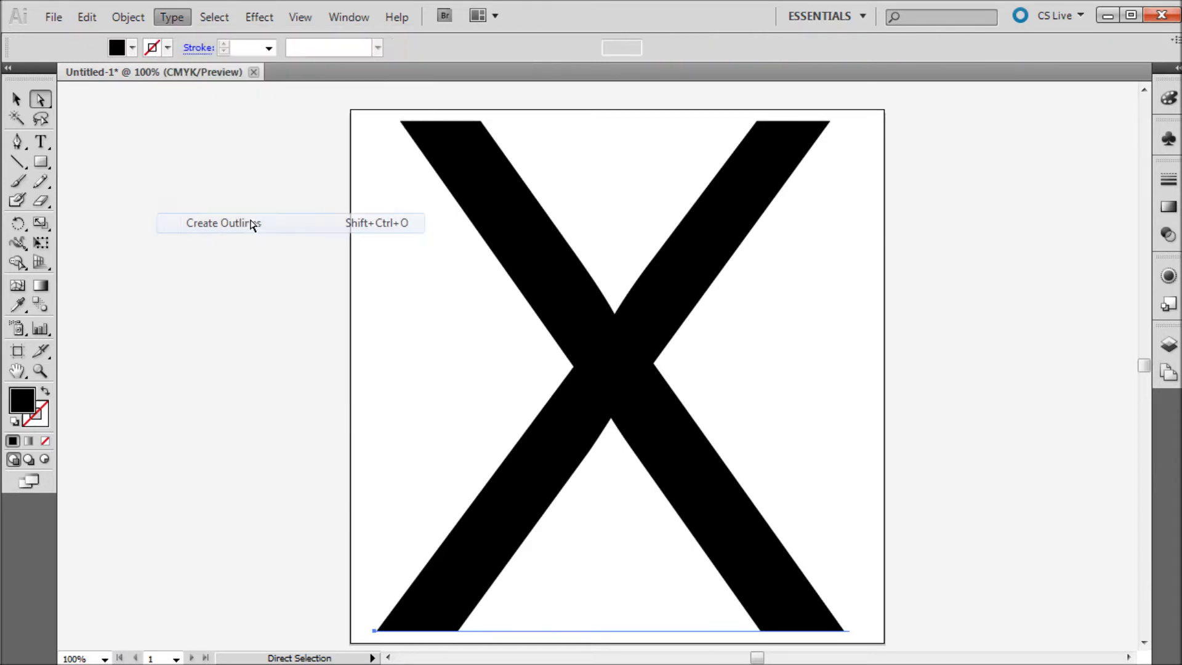
left_click(223, 223)
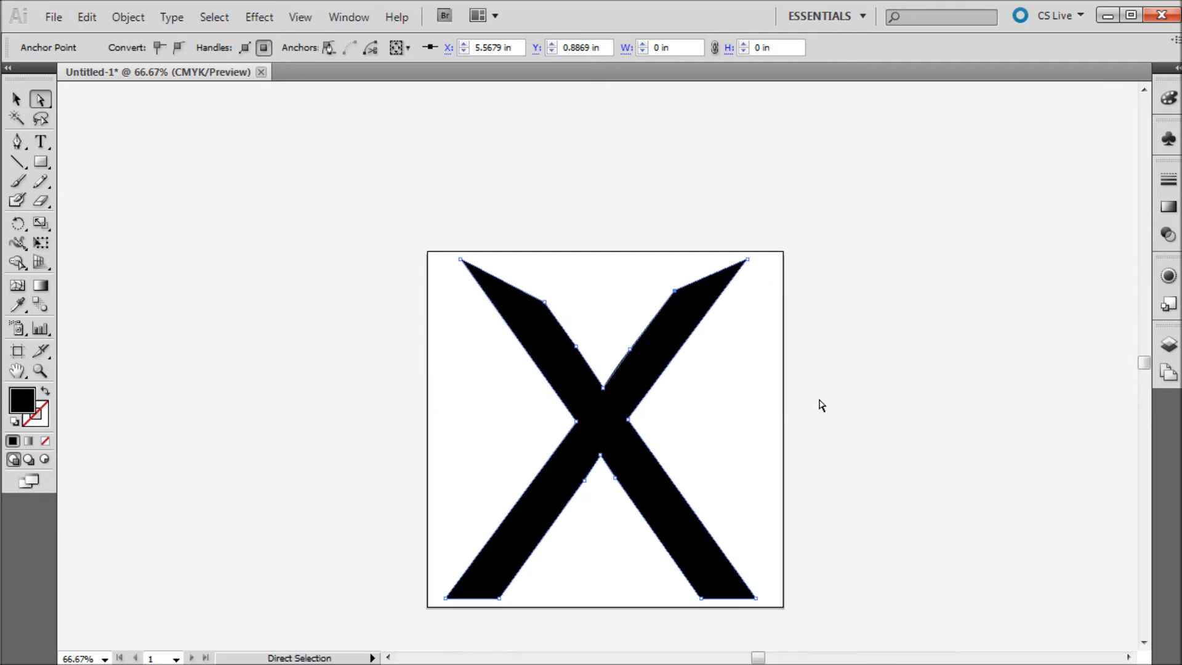
Step: Deselect the reshaped X so its angled top points show as a finished solid shape
left_click(713, 341)
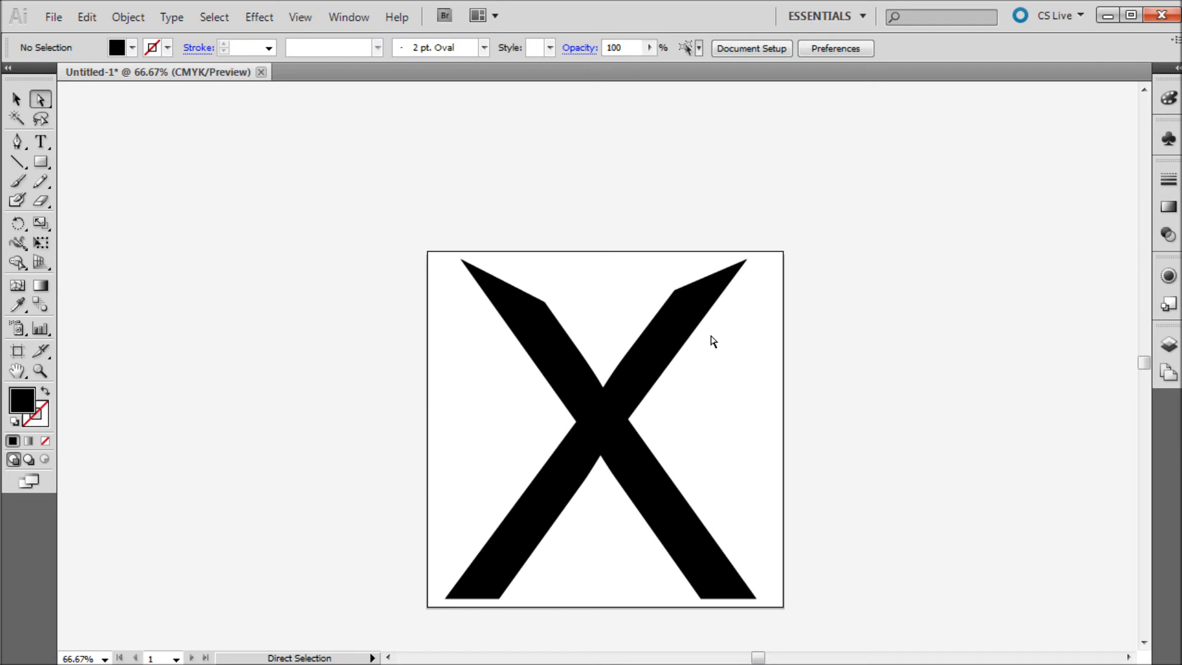
mouse_move(243, 379)
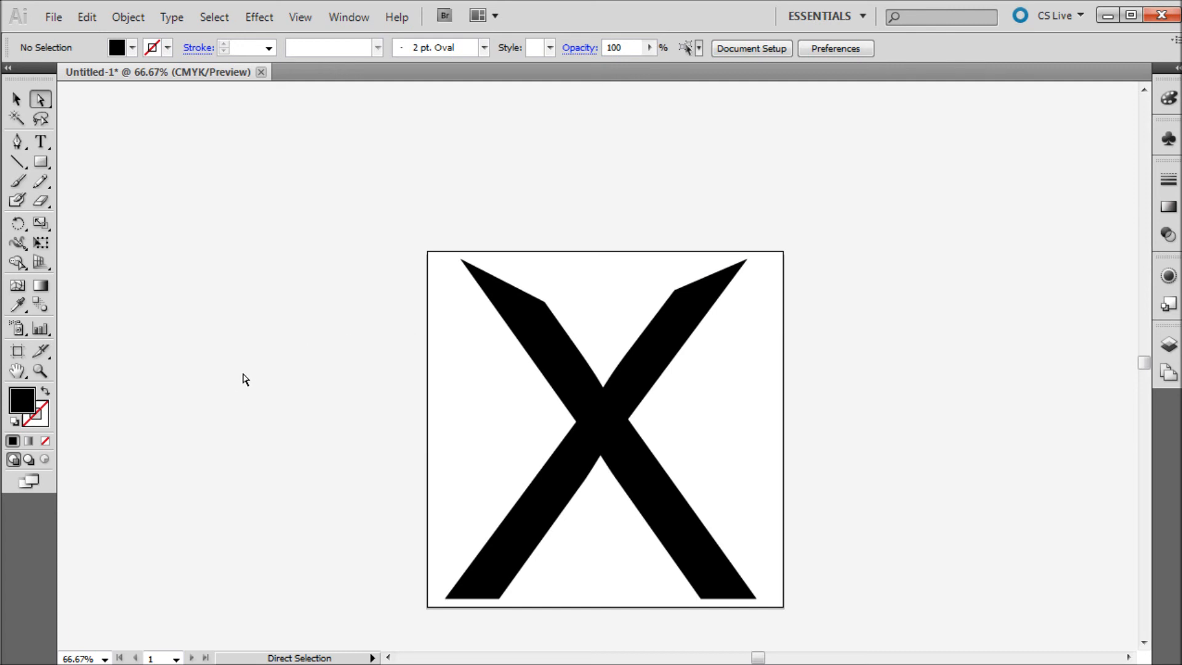
mouse_move(282, 395)
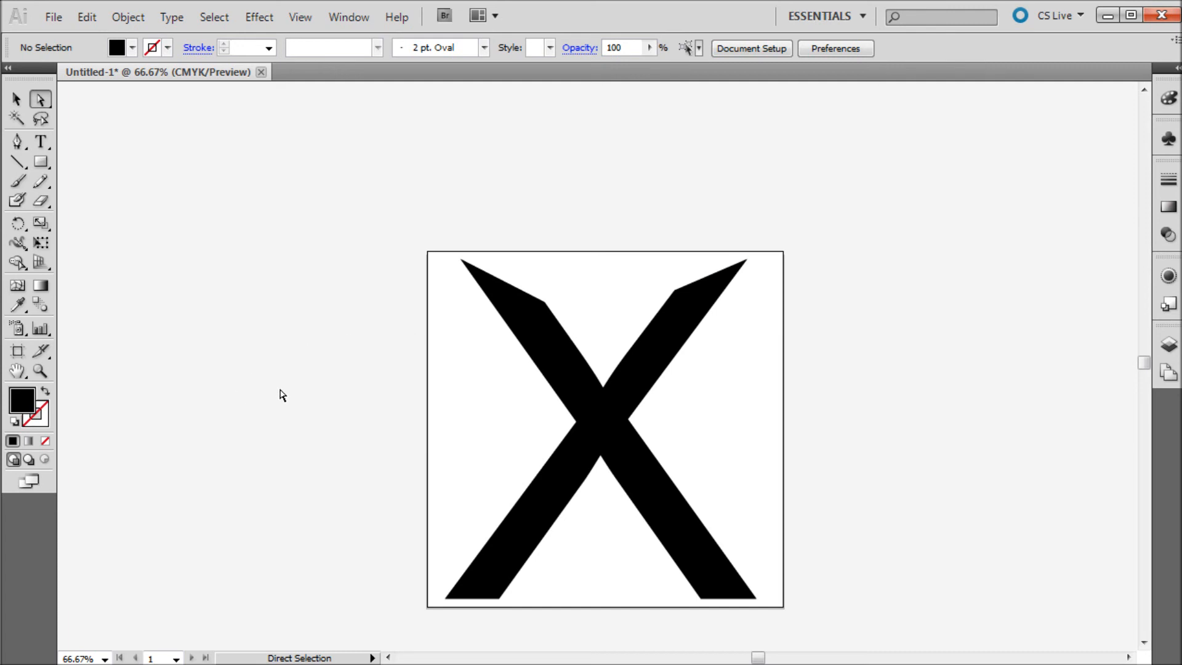